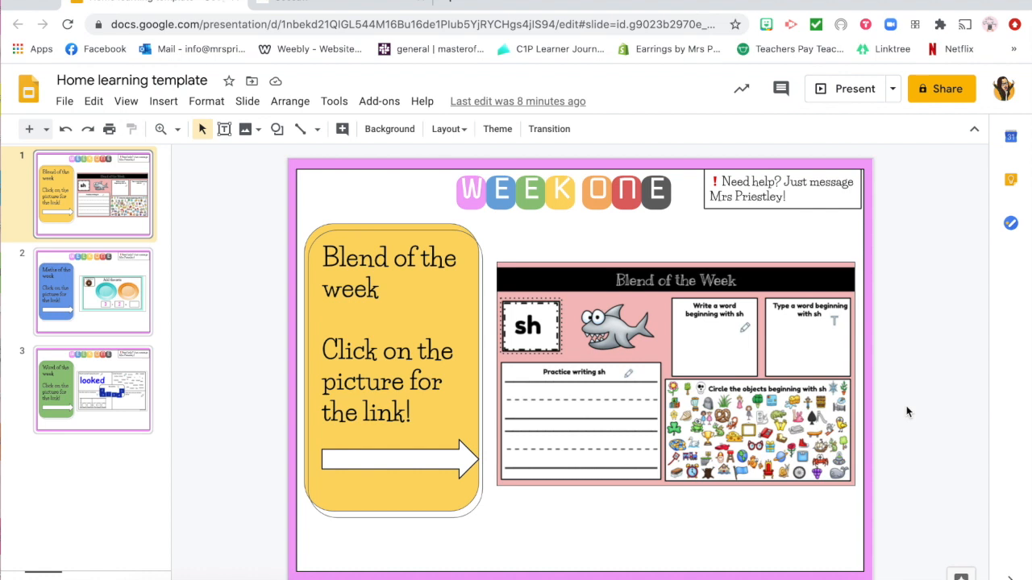
pyautogui.moveTo(748, 434)
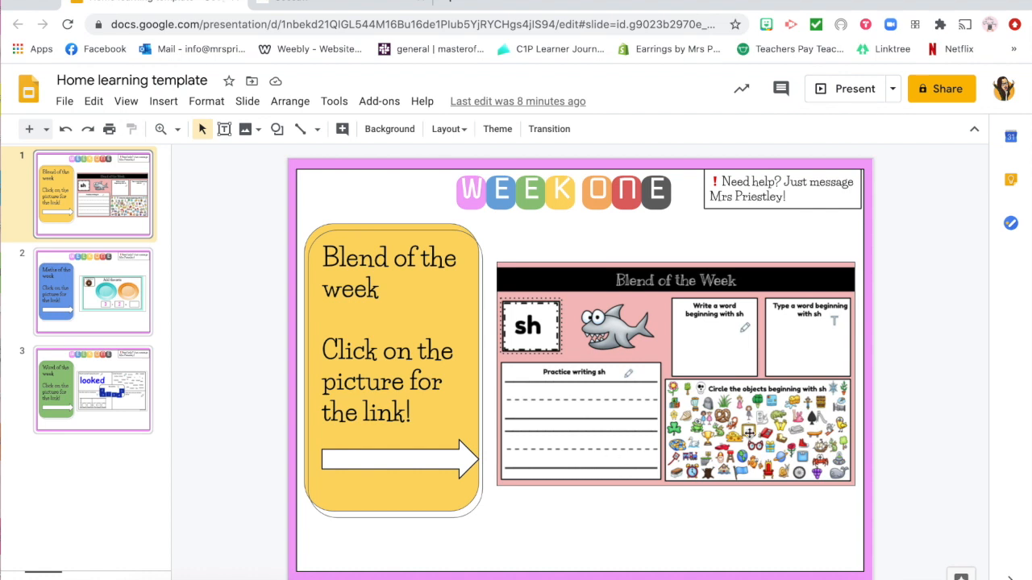
pyautogui.moveTo(623, 442)
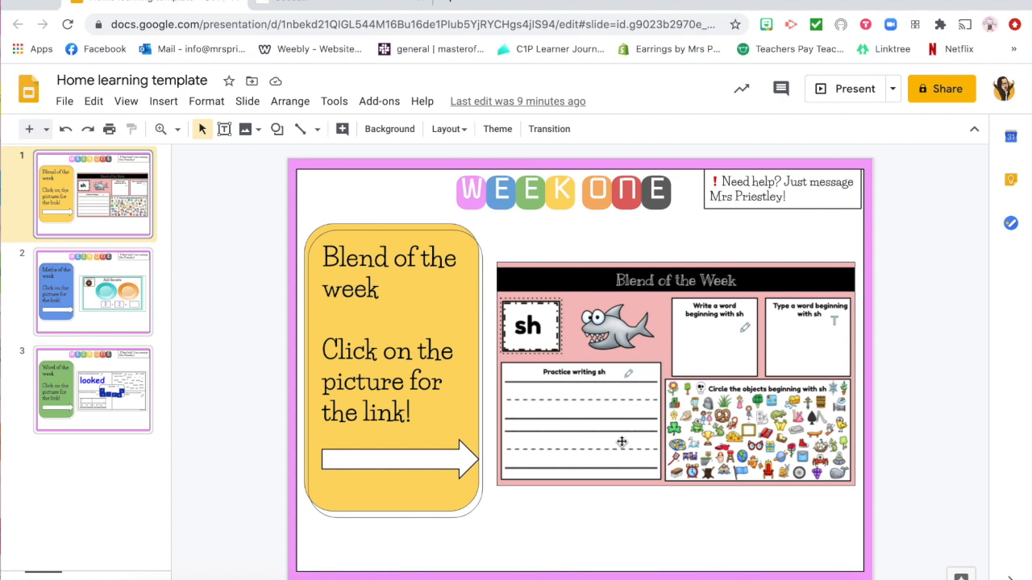
# Select the Add the sets picture on slide 2 to reveal its Seesaw link preview
pyautogui.click(94, 292)
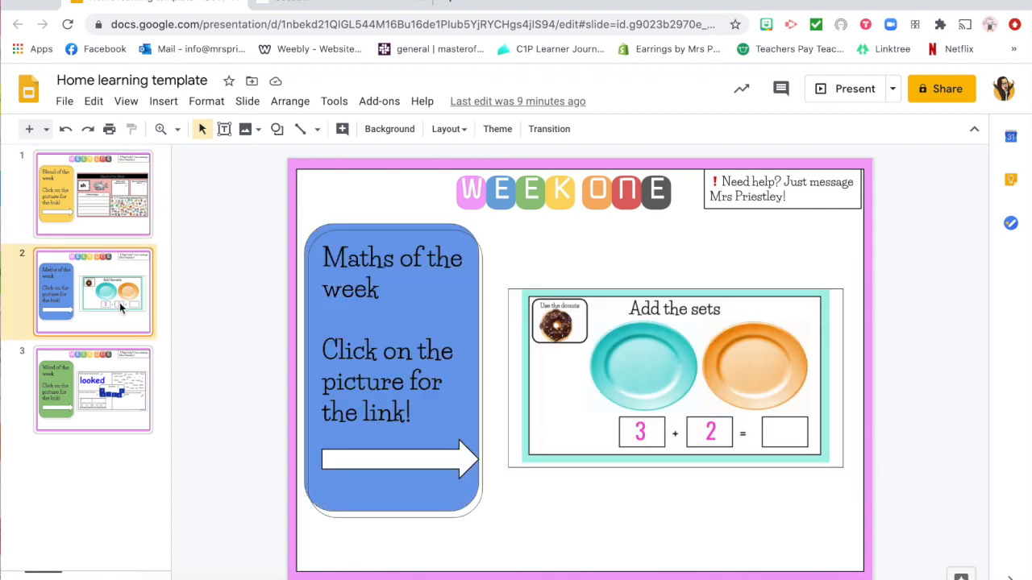
pyautogui.click(674, 377)
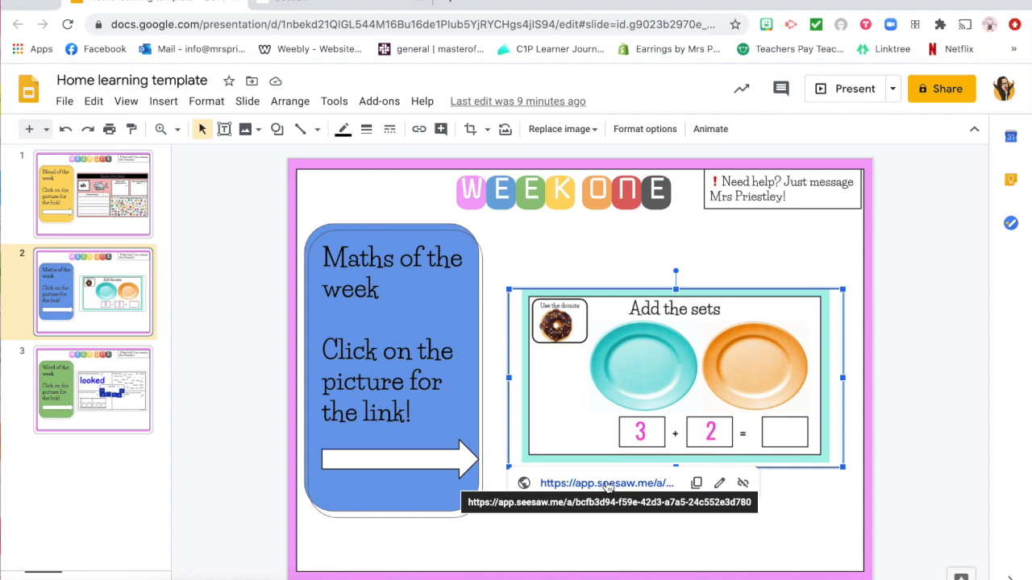
pyautogui.moveTo(89, 236)
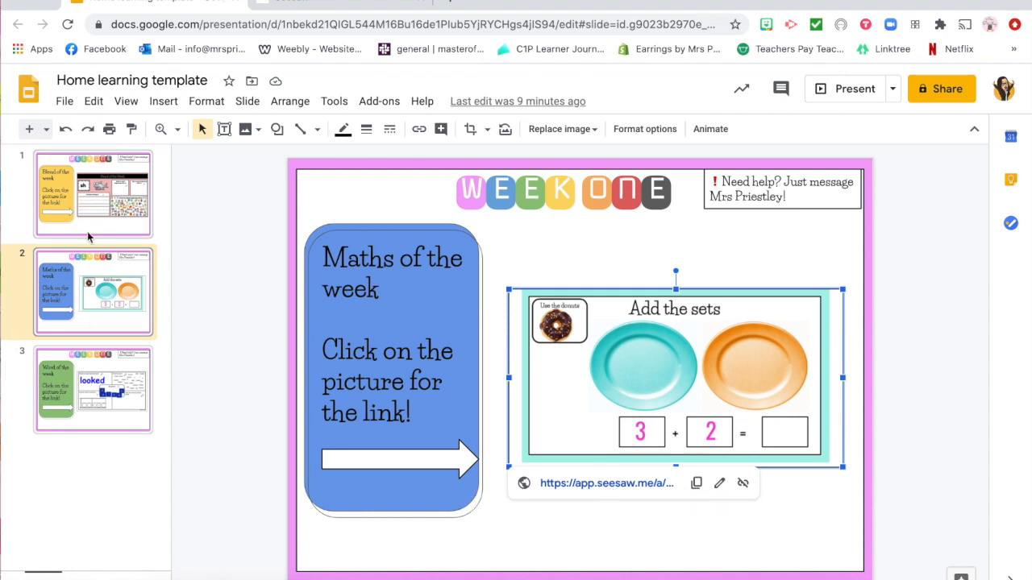
# Preview the Blend of the week 'sh' post in the Practice Class Online activities list, then dismiss it
pyautogui.click(94, 194)
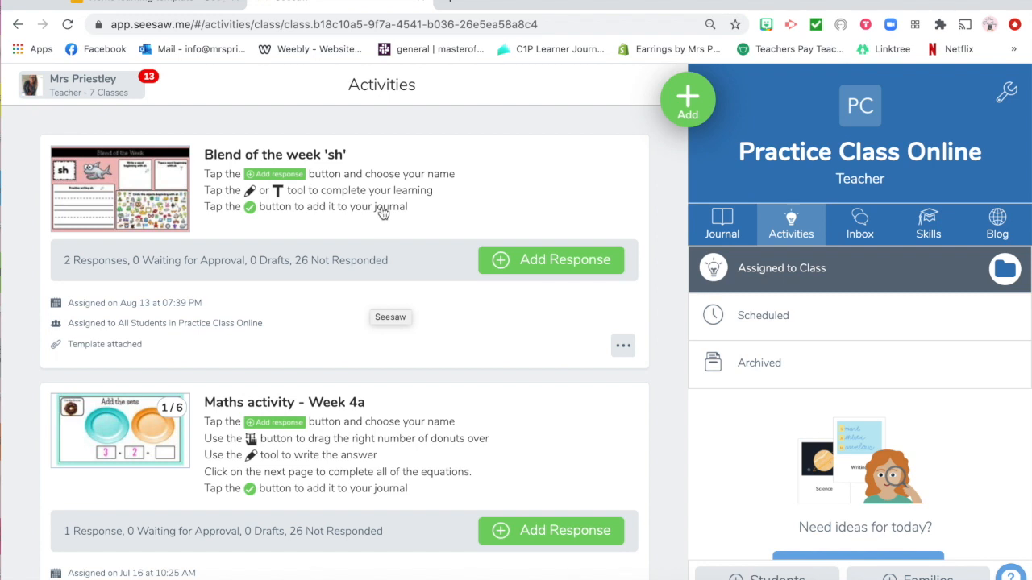
pyautogui.scroll(-3)
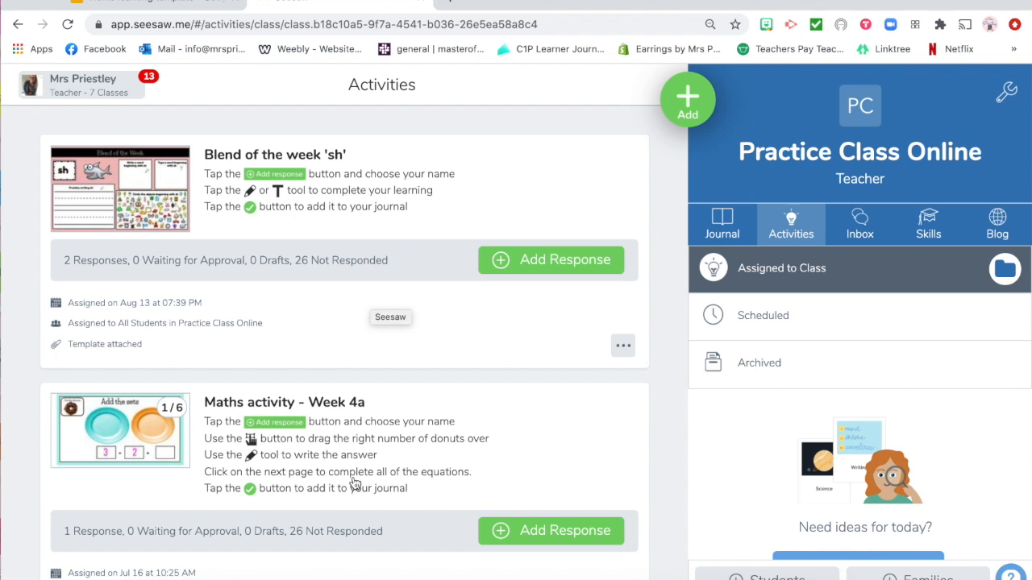
pyautogui.moveTo(355, 175)
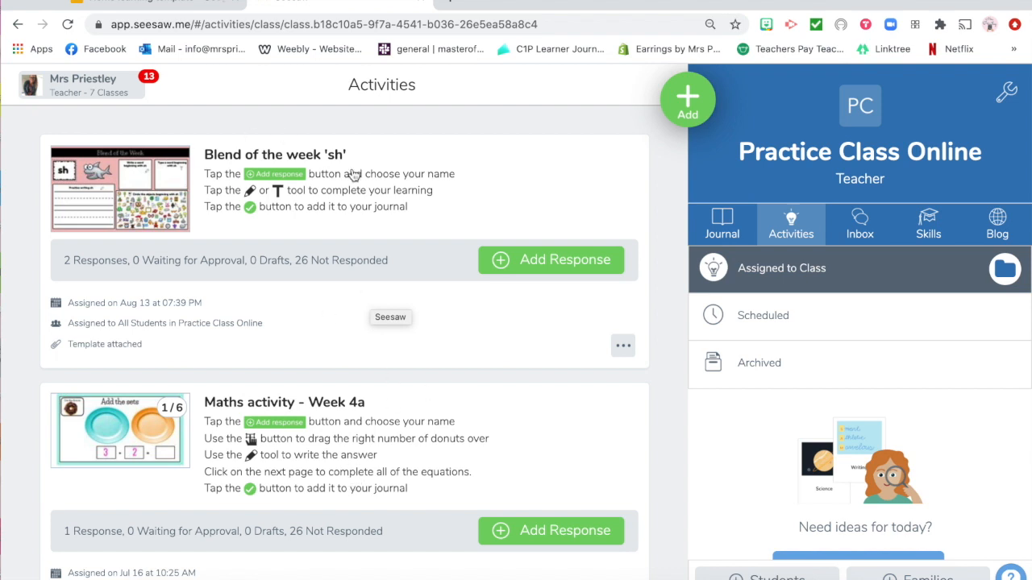
pyautogui.moveTo(308, 267)
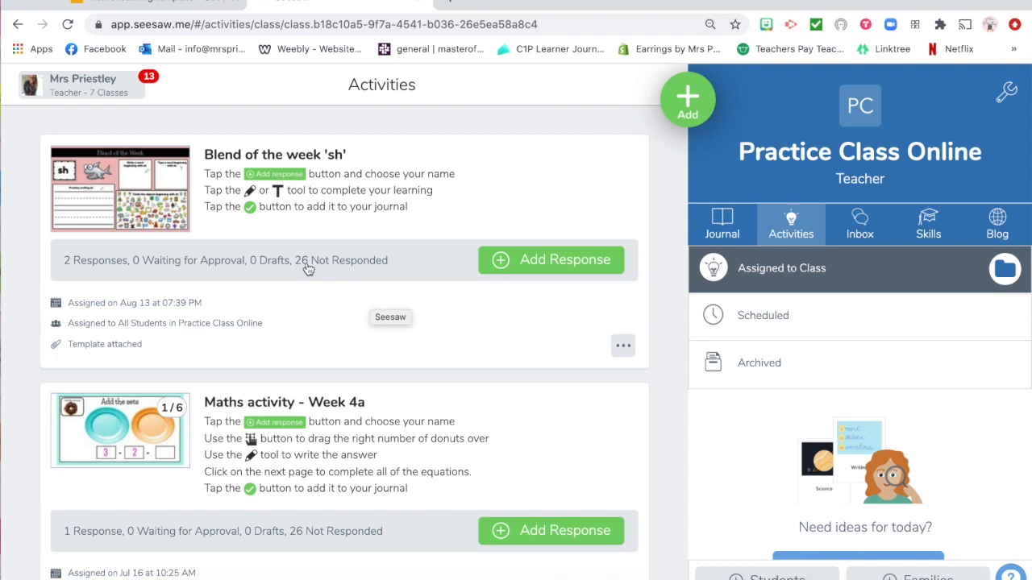
pyautogui.click(119, 187)
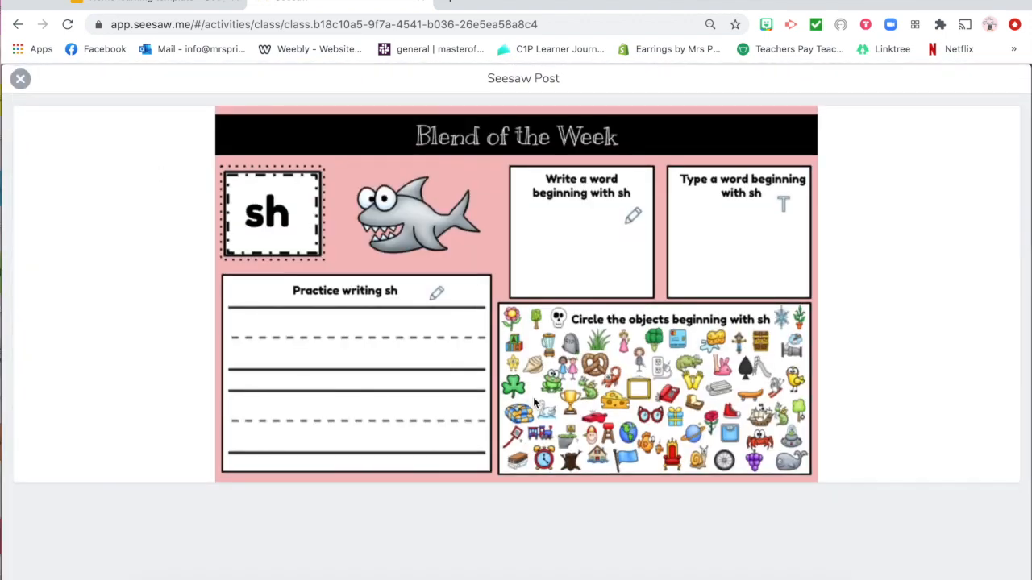
pyautogui.click(19, 77)
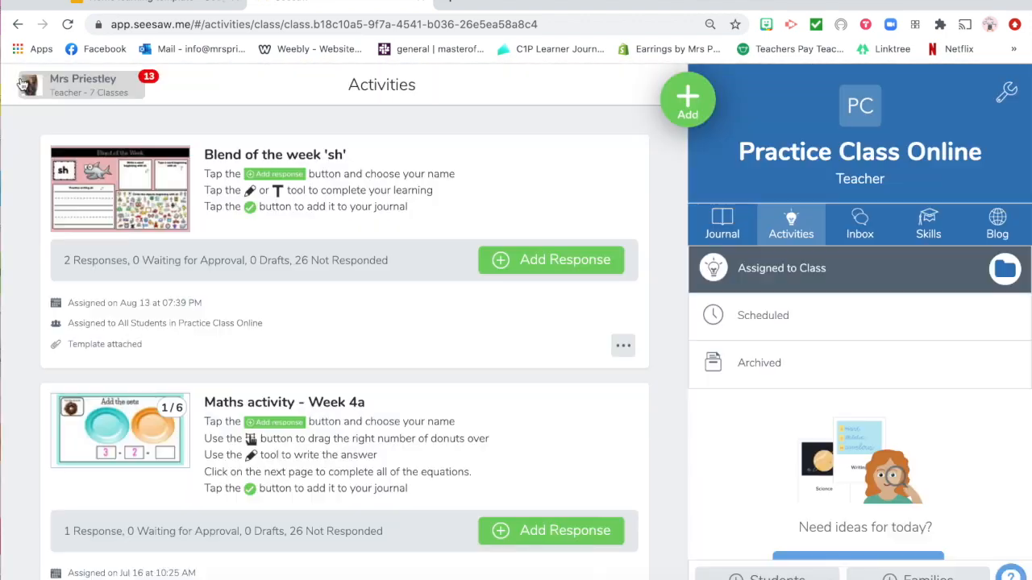
pyautogui.moveTo(487, 337)
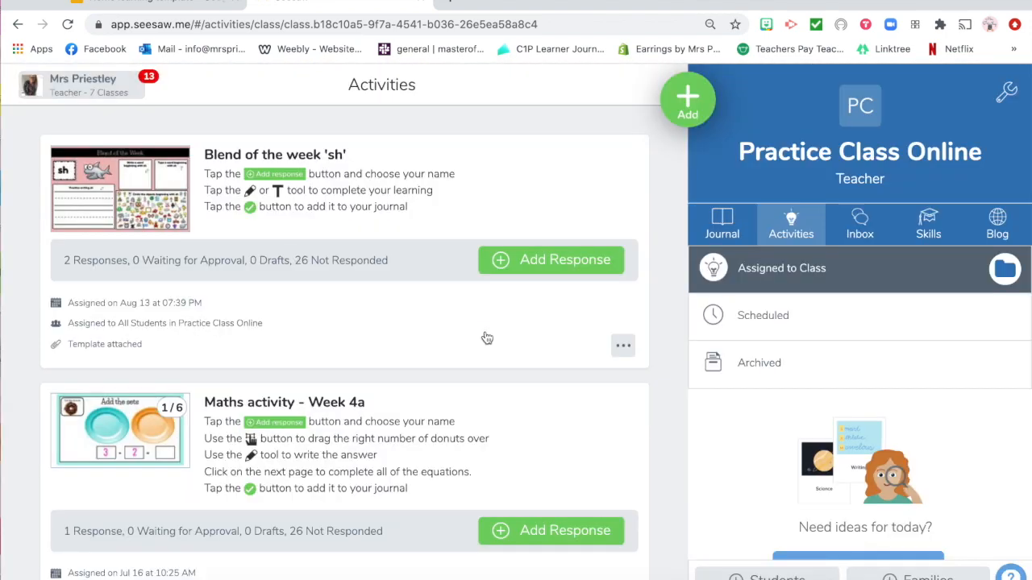
# Copy the student link for the Blend of the week 'sh' activity via Get Student Link
pyautogui.click(622, 345)
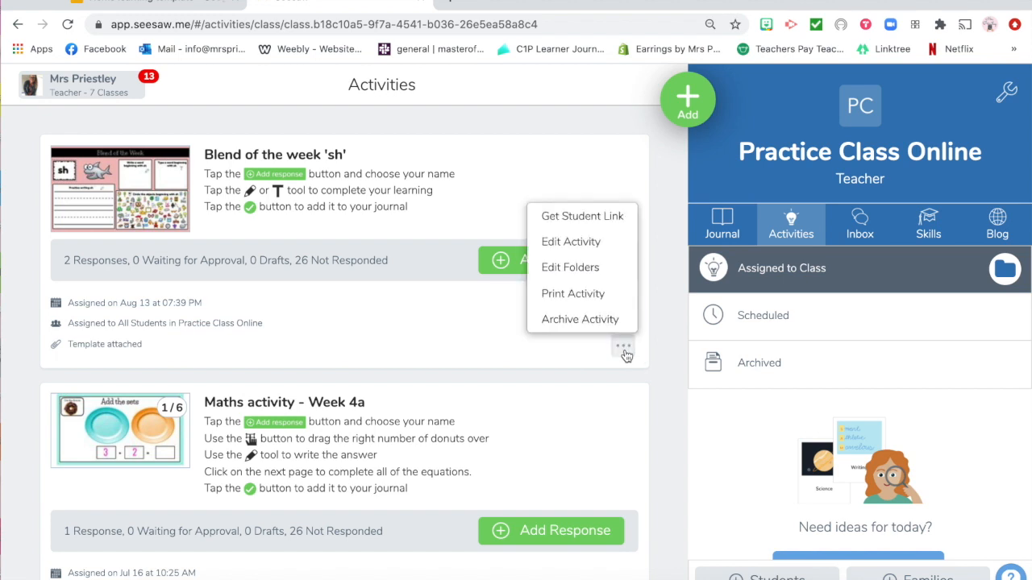
pyautogui.moveTo(571, 242)
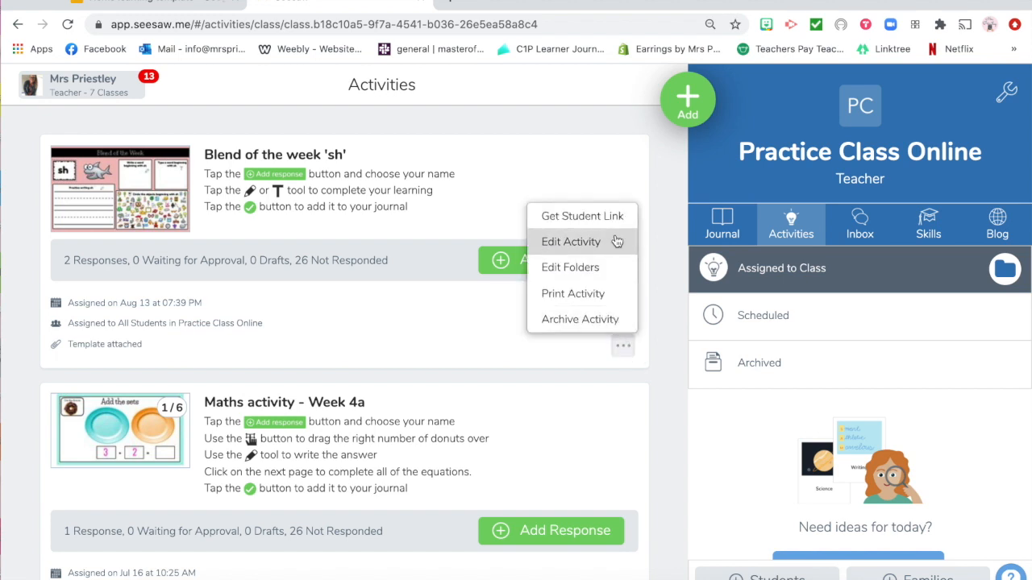
pyautogui.moveTo(580, 216)
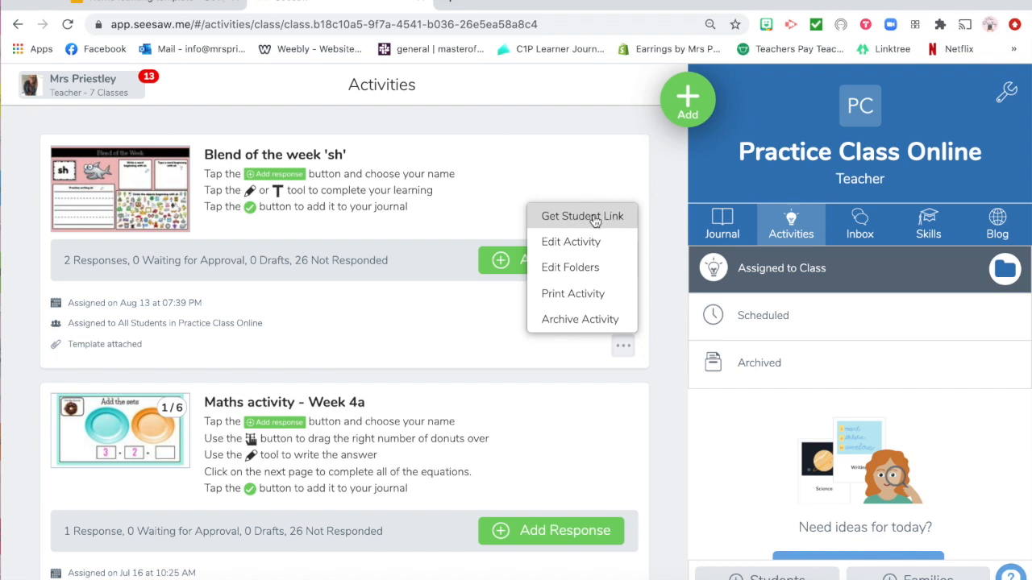
pyautogui.click(582, 216)
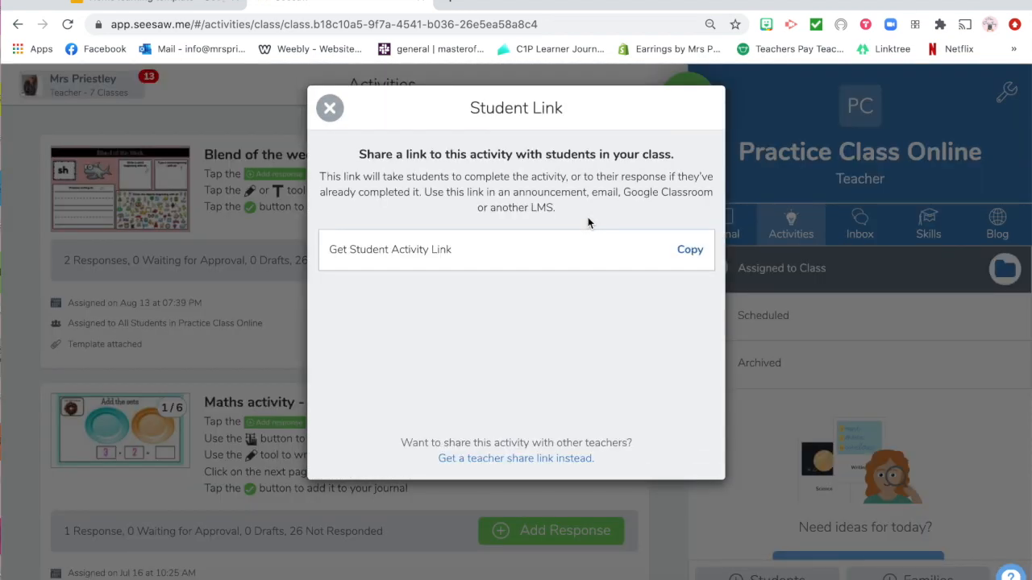
pyautogui.moveTo(690, 255)
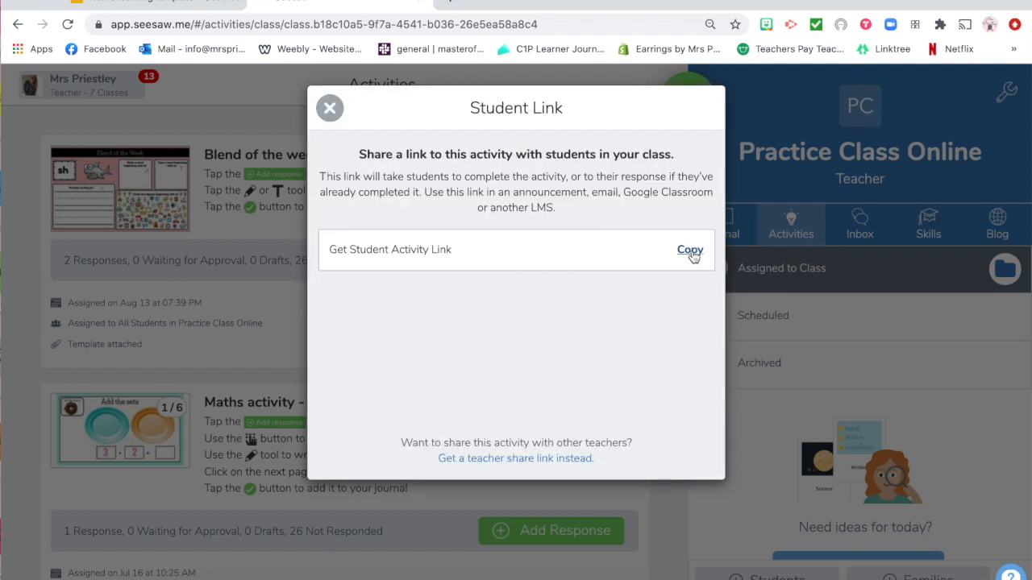
pyautogui.click(329, 107)
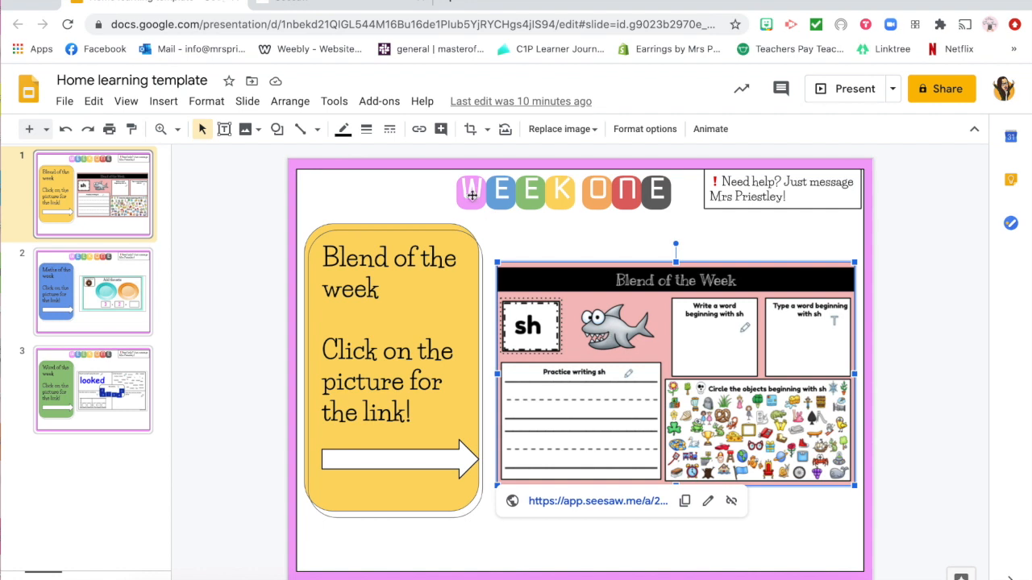
# Attach the copied 'sh' student link to the Blend of the Week picture on slide 1
pyautogui.click(708, 500)
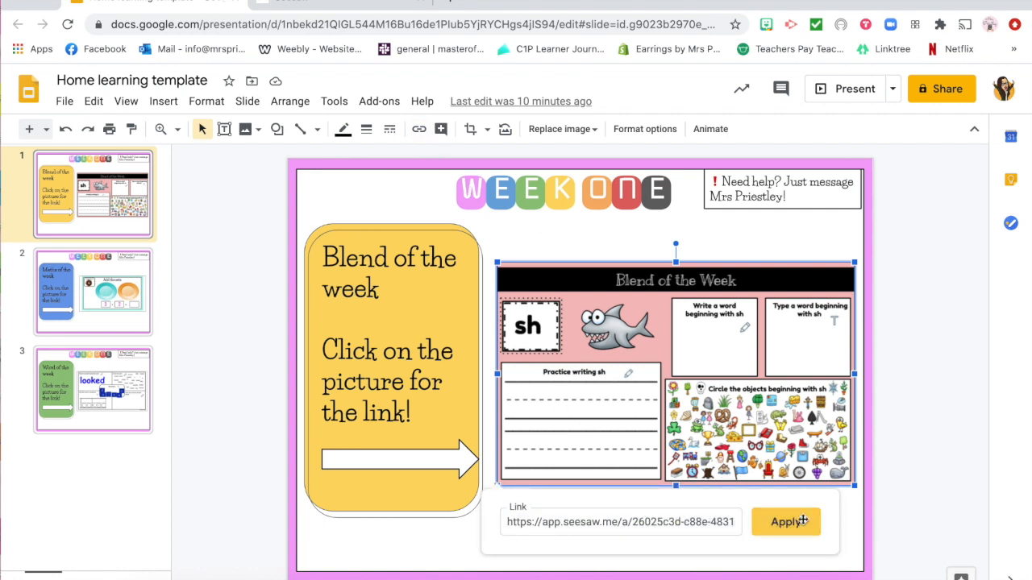
pyautogui.click(785, 523)
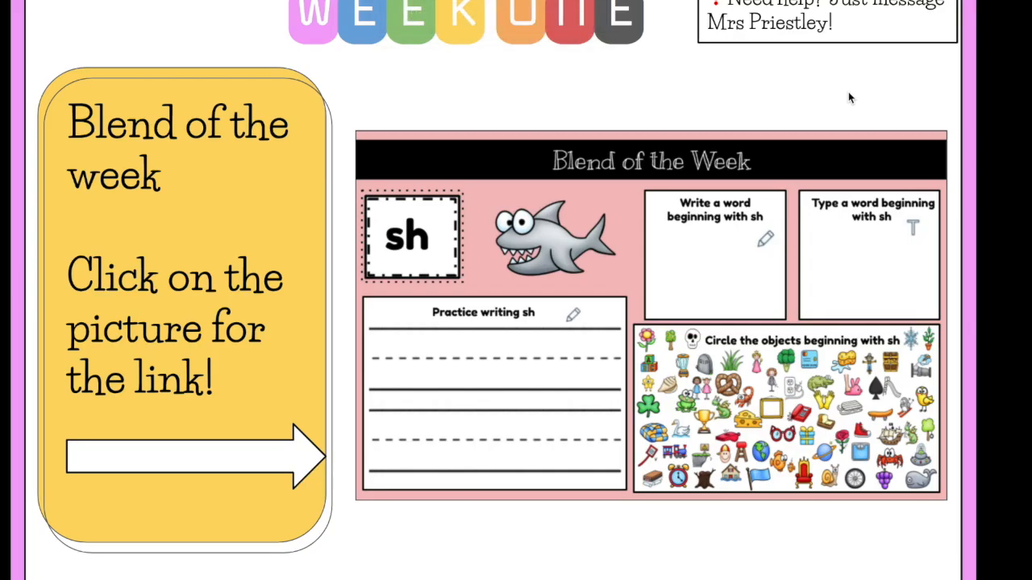
pyautogui.moveTo(632, 281)
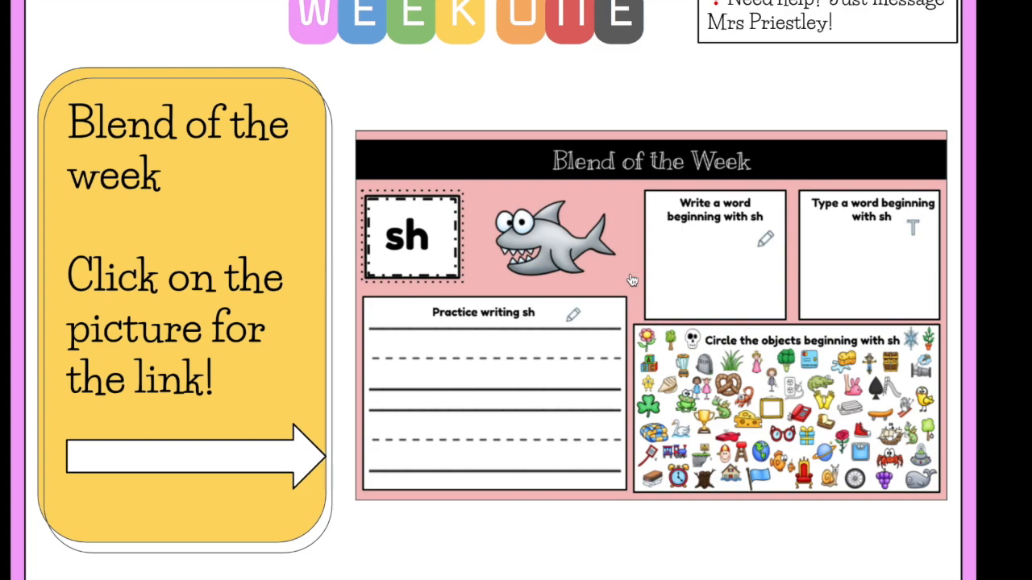
pyautogui.click(551, 239)
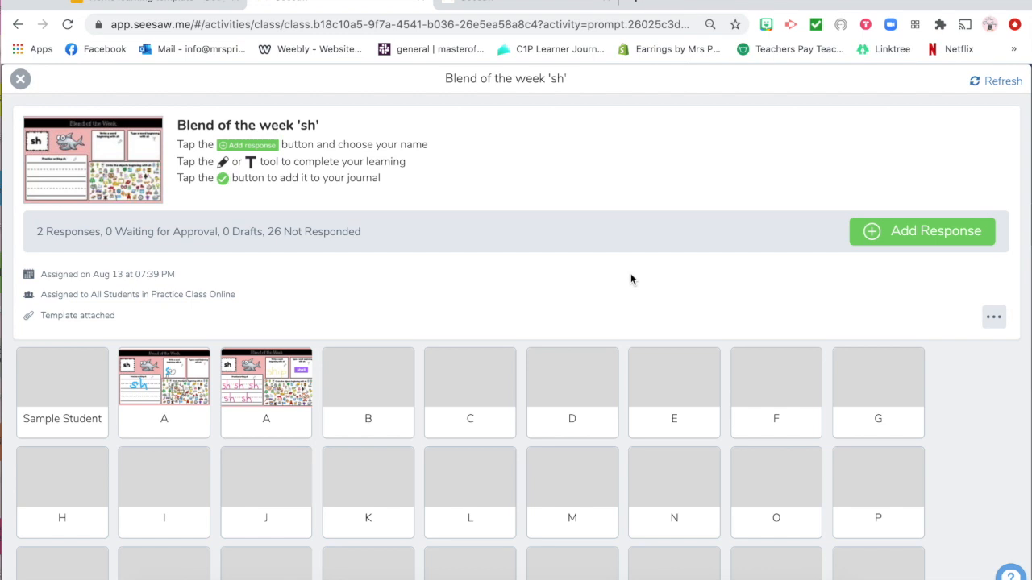
pyautogui.moveTo(911, 237)
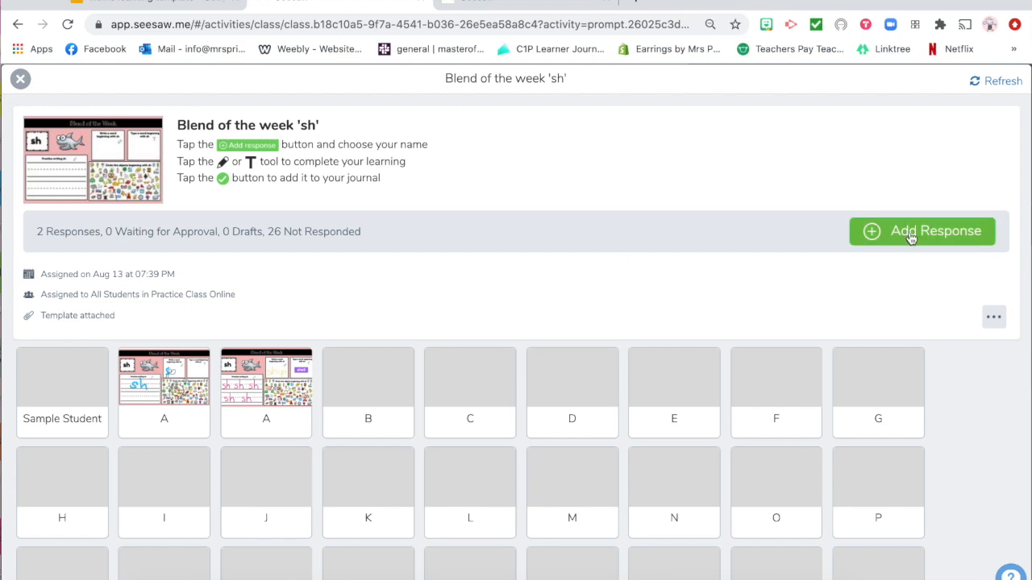
pyautogui.click(923, 232)
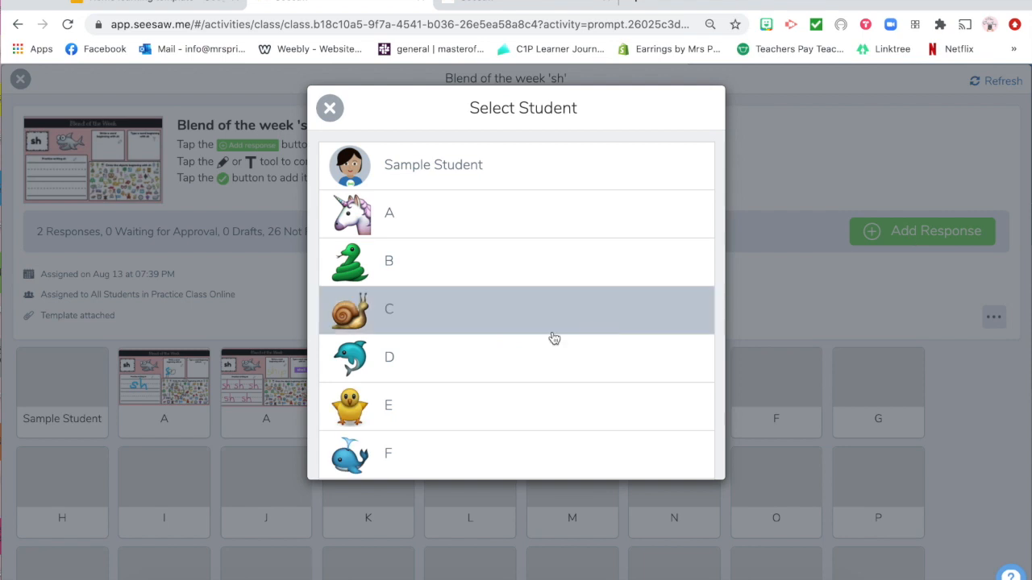
pyautogui.scroll(-3)
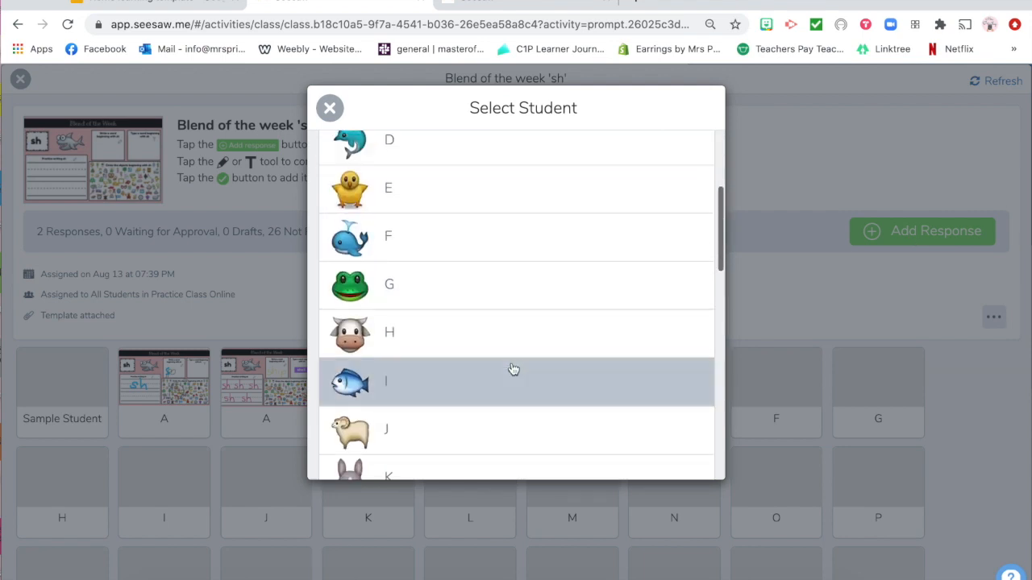
pyautogui.click(329, 107)
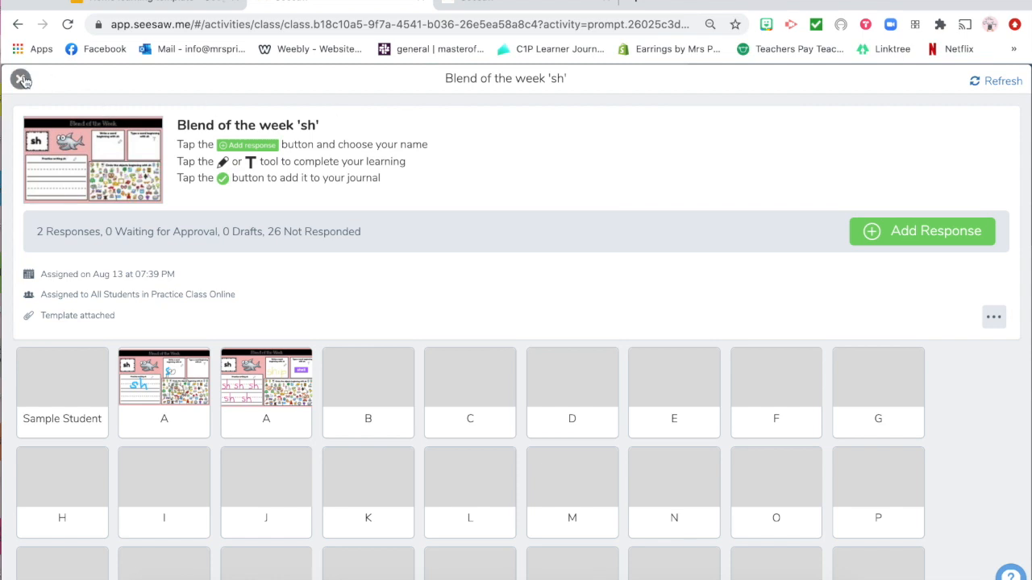
pyautogui.click(21, 79)
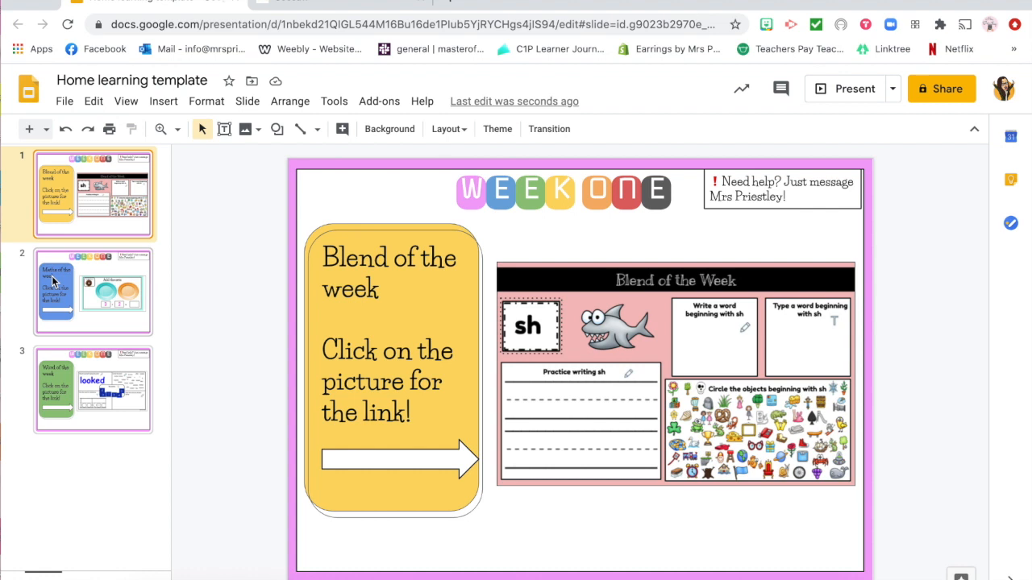
# Copy the Maths activity - Week 4a student link from the Seesaw activities list
pyautogui.click(94, 292)
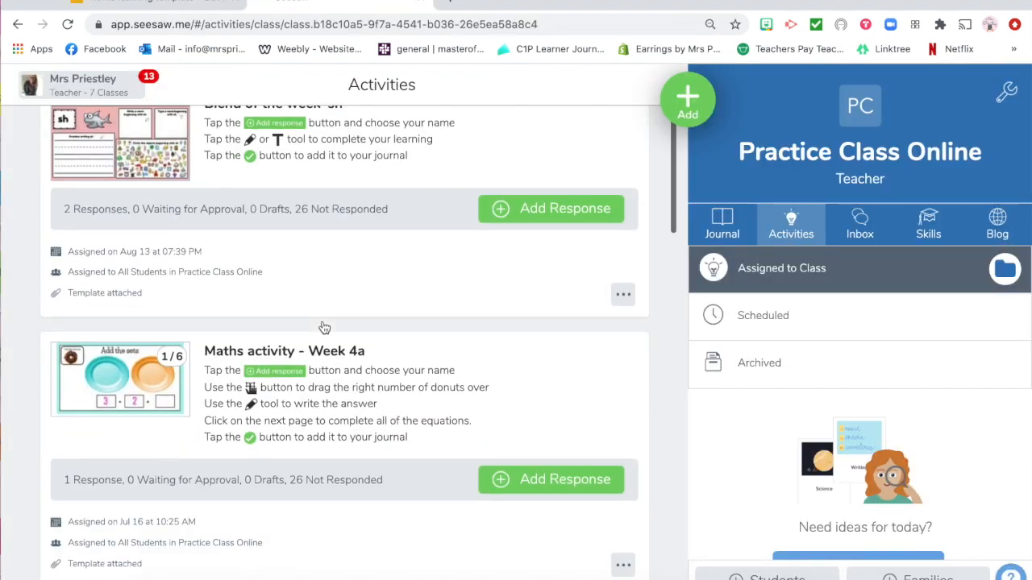
pyautogui.scroll(-3)
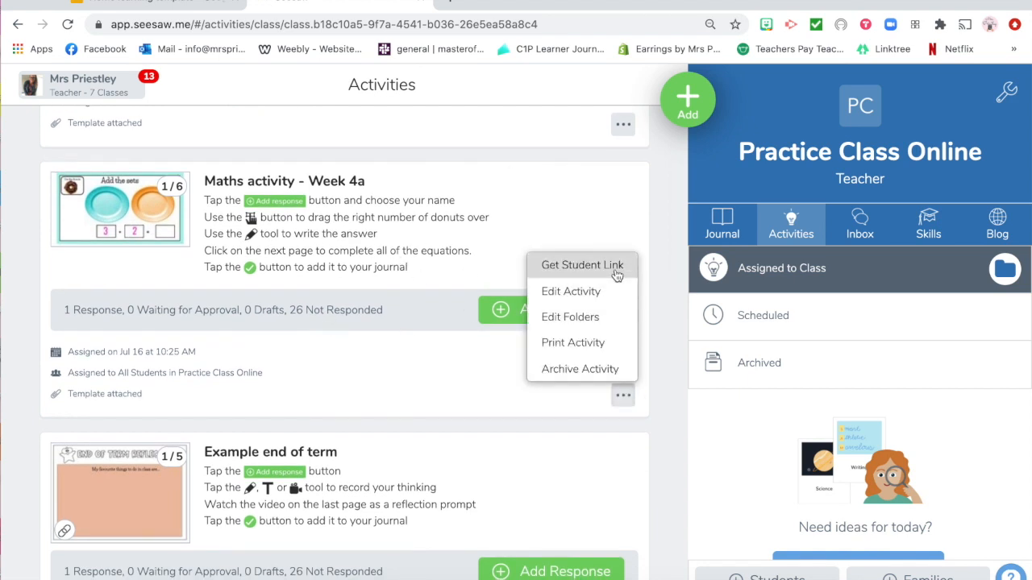
pyautogui.click(582, 265)
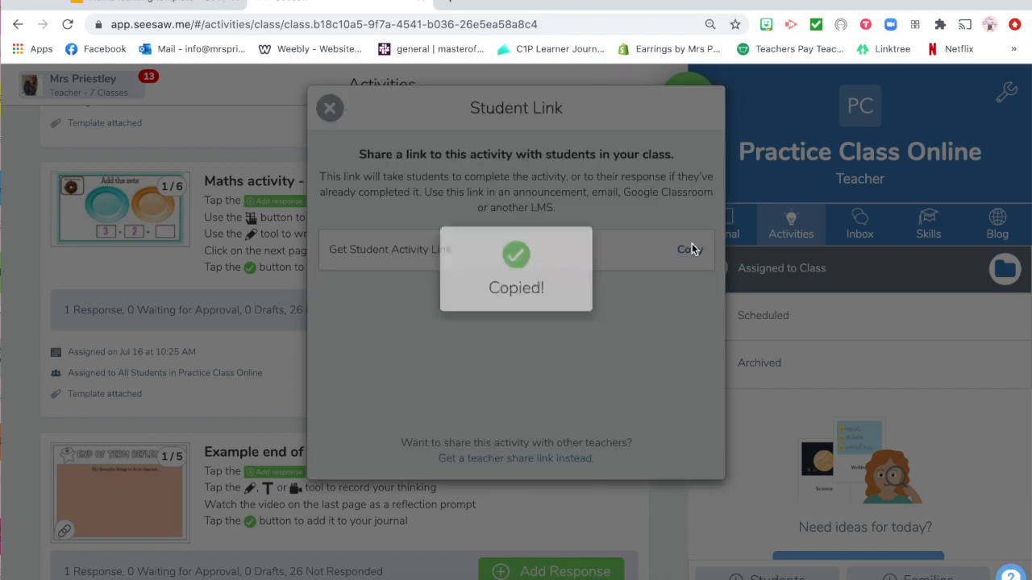
pyautogui.click(329, 107)
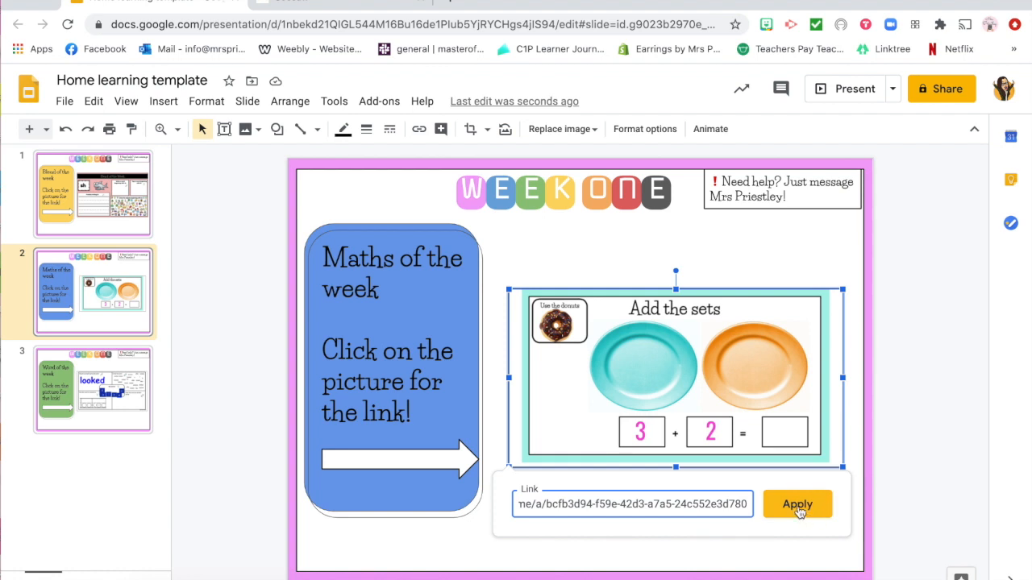
# Apply the Week 4a link to the maths picture on slide 2 and follow it to Seesaw
pyautogui.click(797, 503)
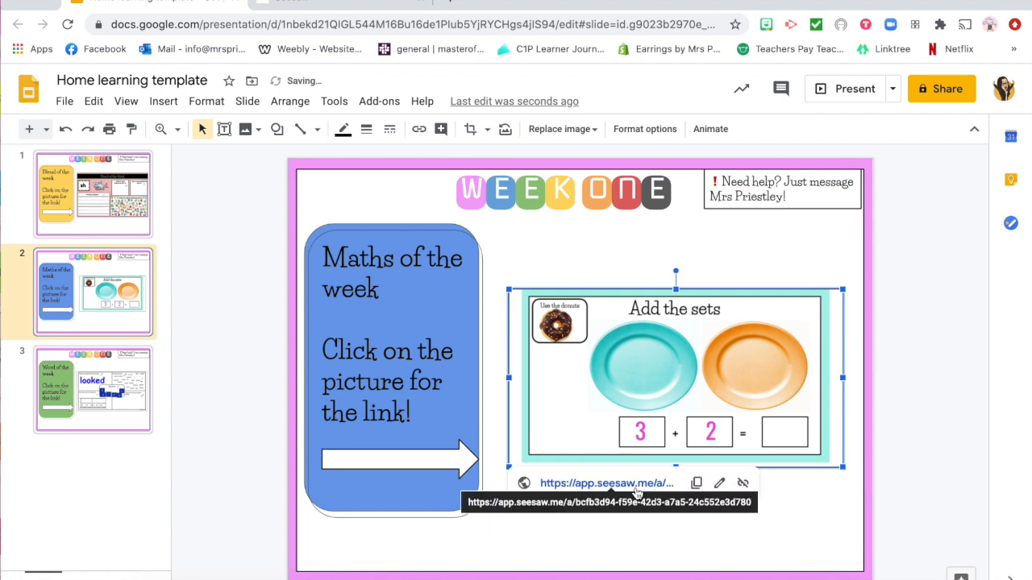
pyautogui.click(607, 484)
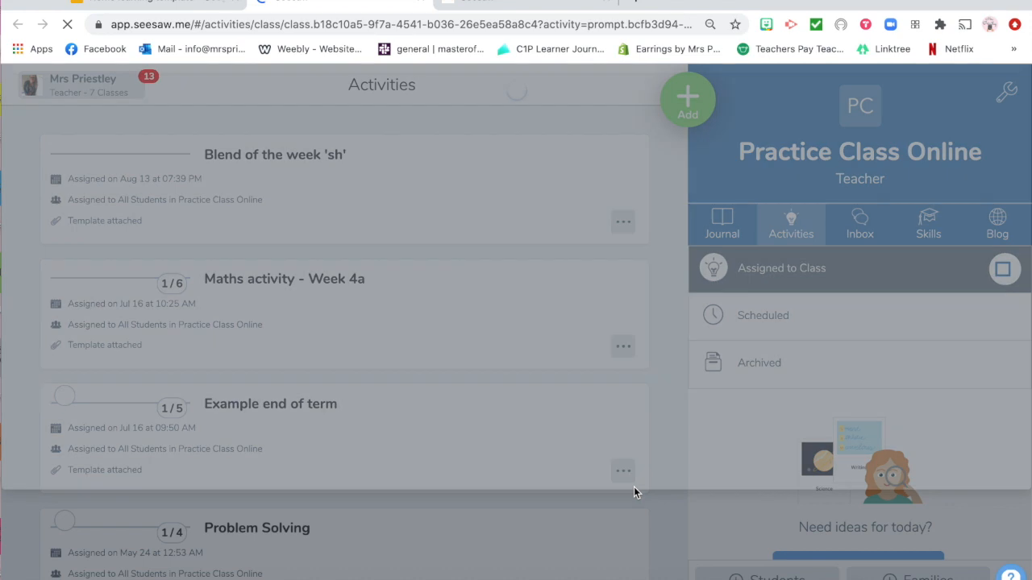
# Start Add Response on the loaded Maths activity - Week 4a page to confirm the link works
pyautogui.click(284, 277)
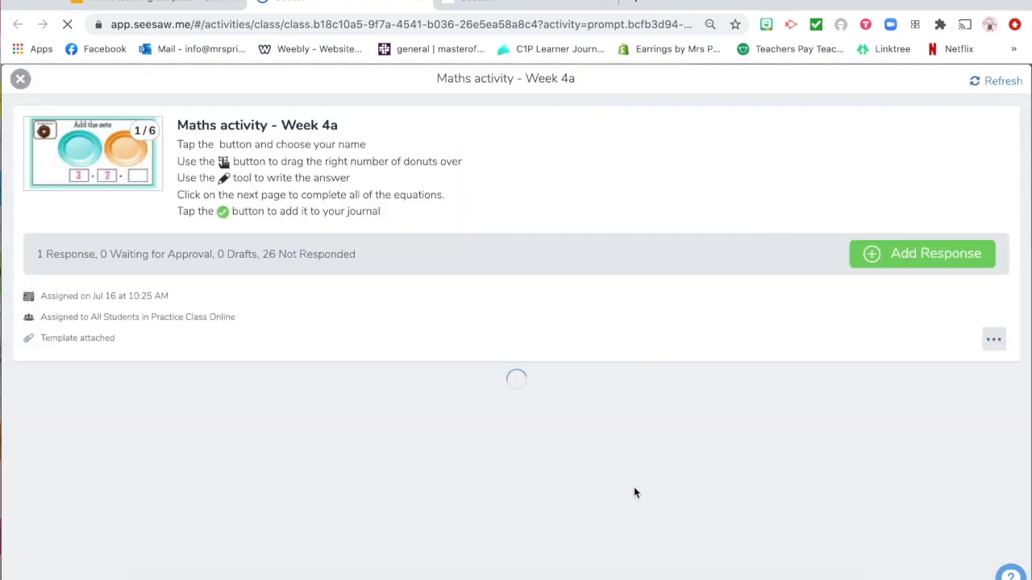
pyautogui.click(922, 254)
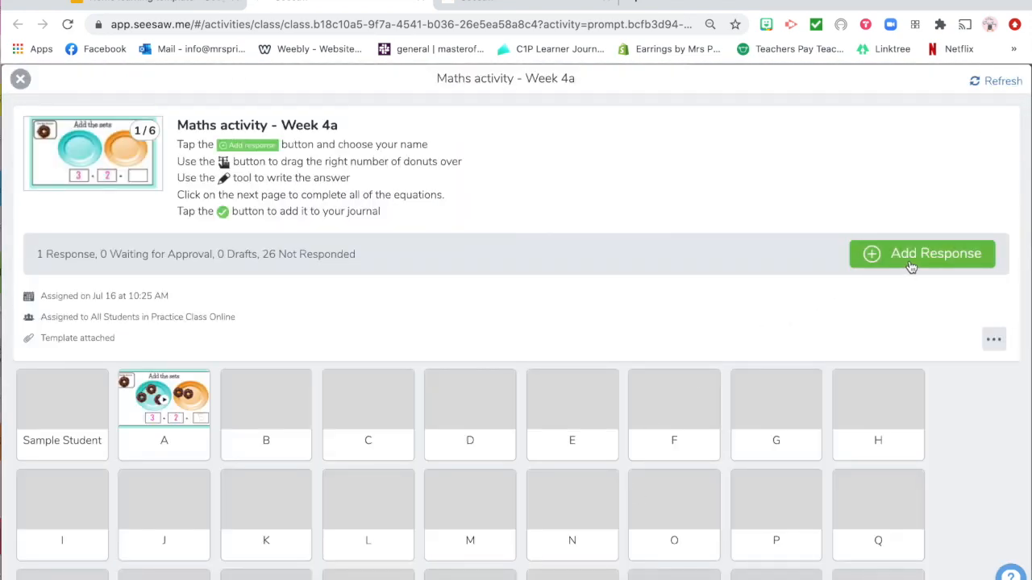
pyautogui.moveTo(863, 271)
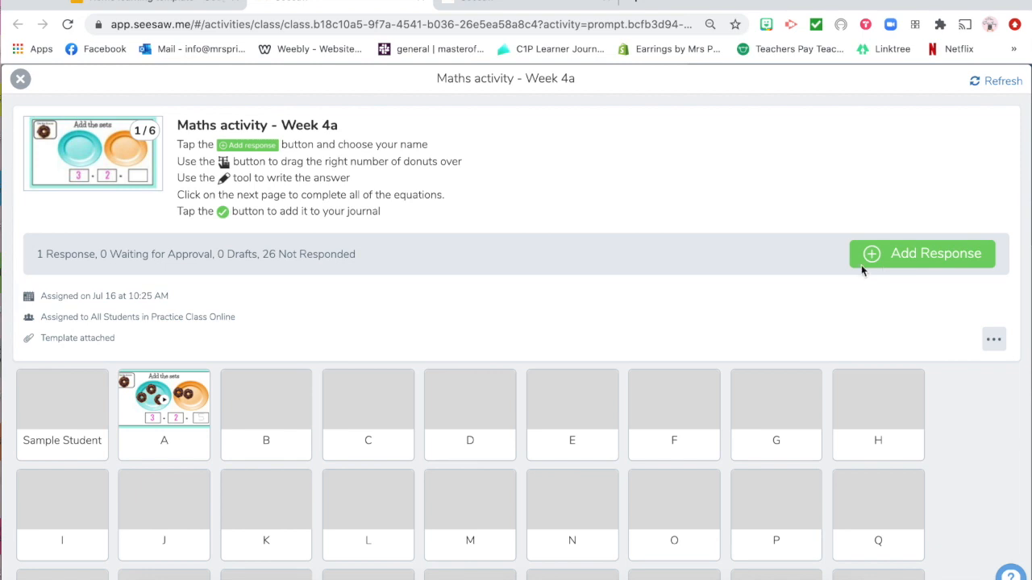